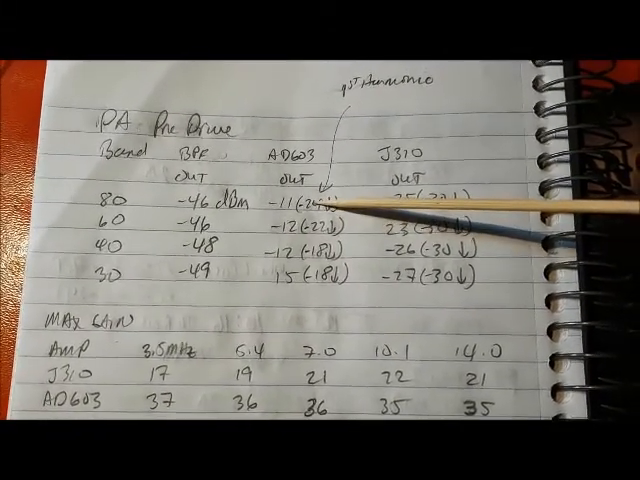
pyautogui.moveTo(450, 130)
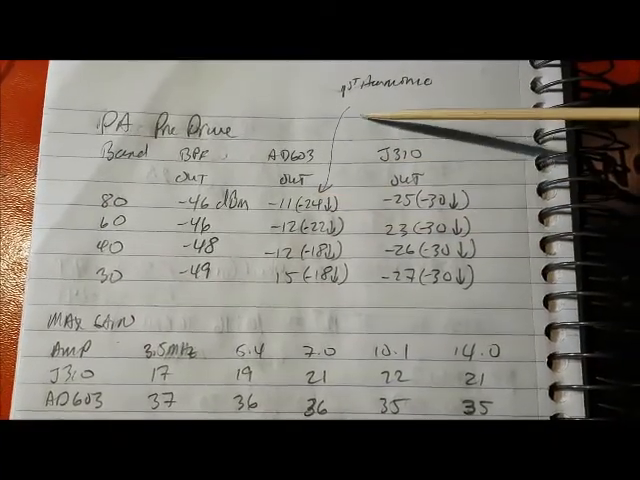